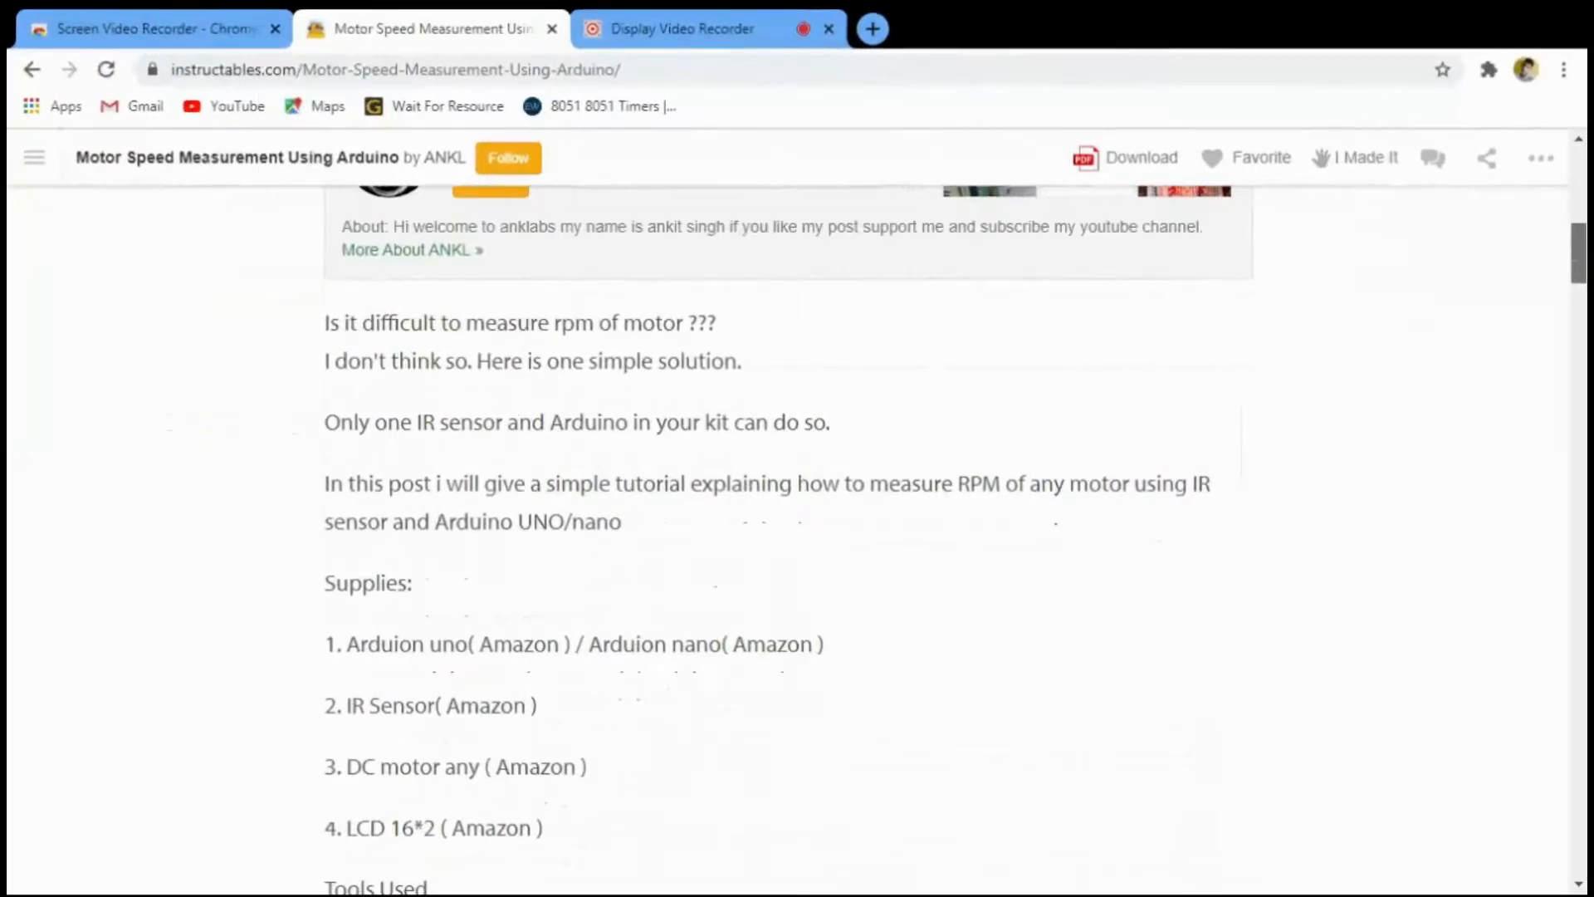
pyautogui.scroll(-3)
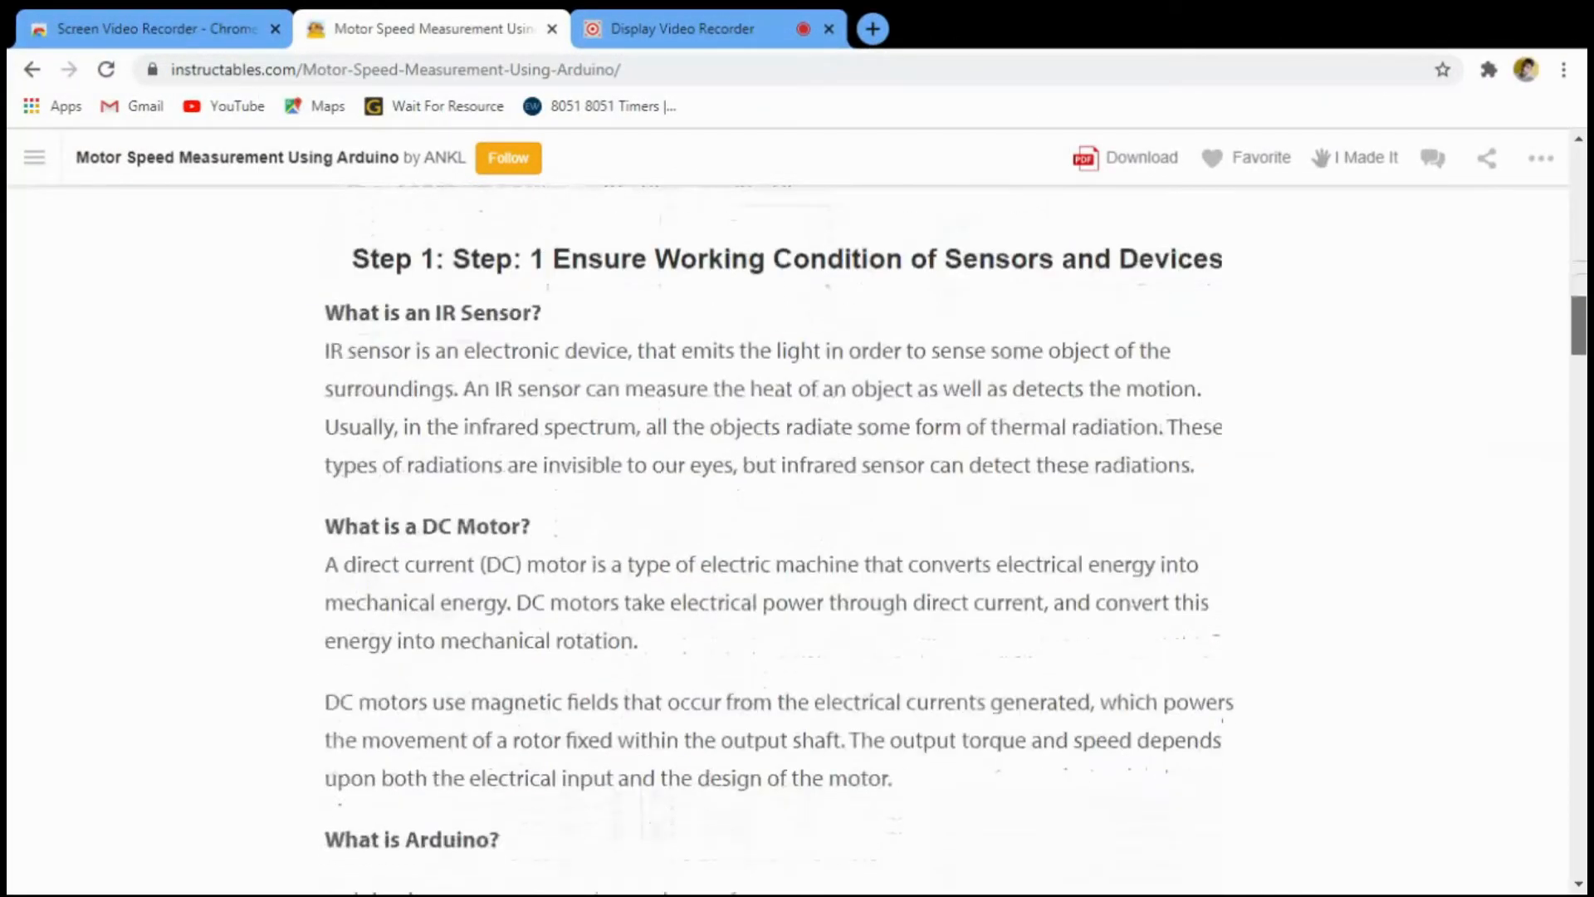
pyautogui.scroll(-3)
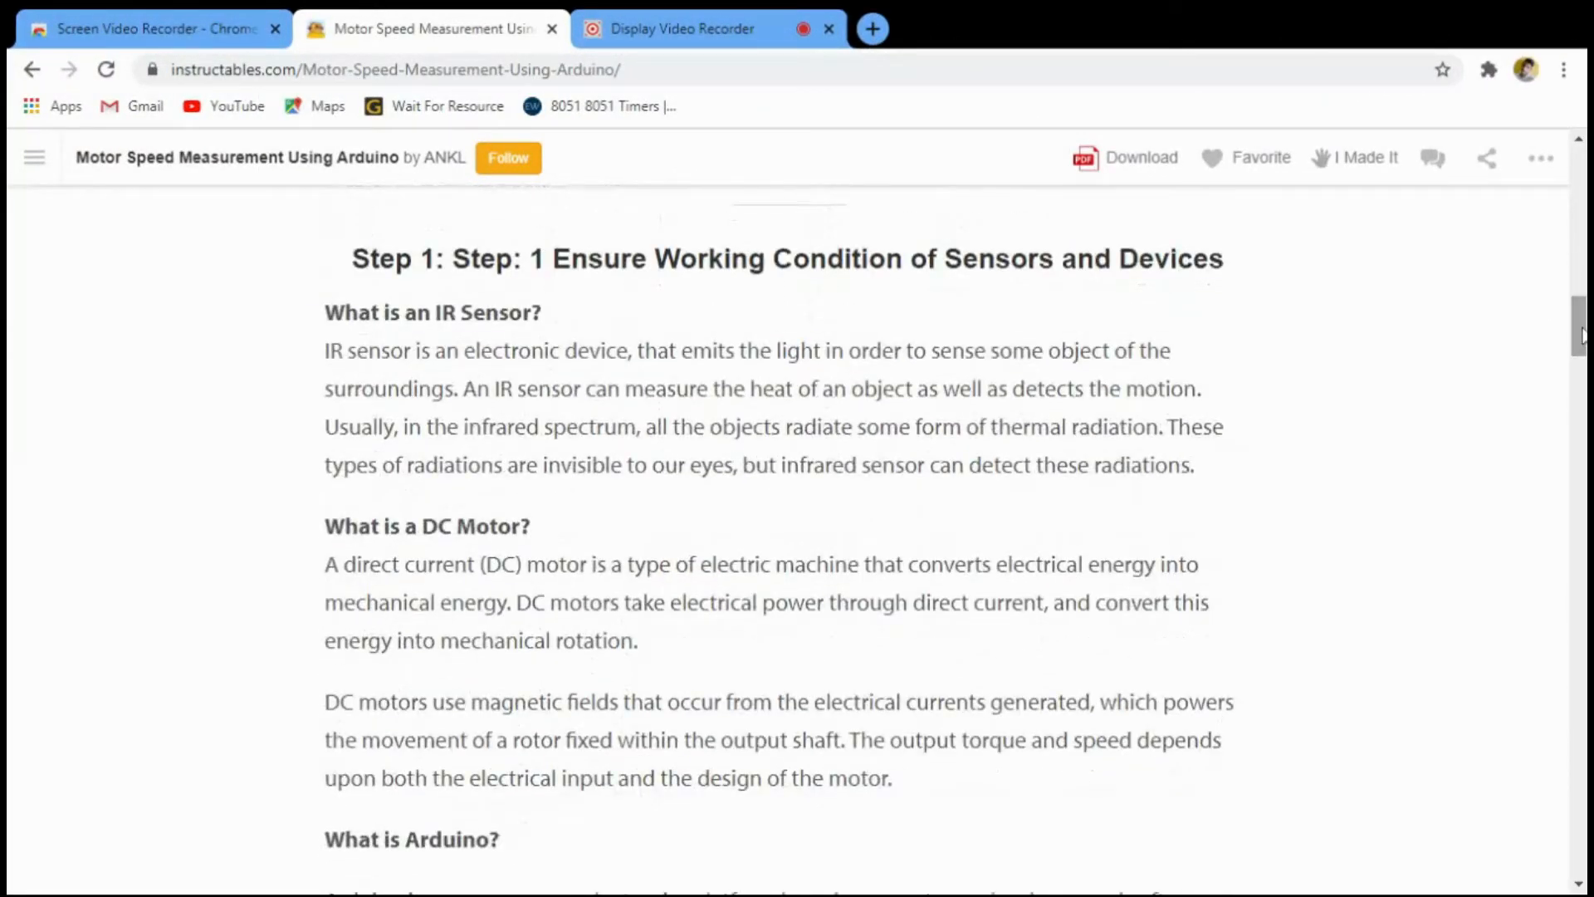
pyautogui.scroll(-3)
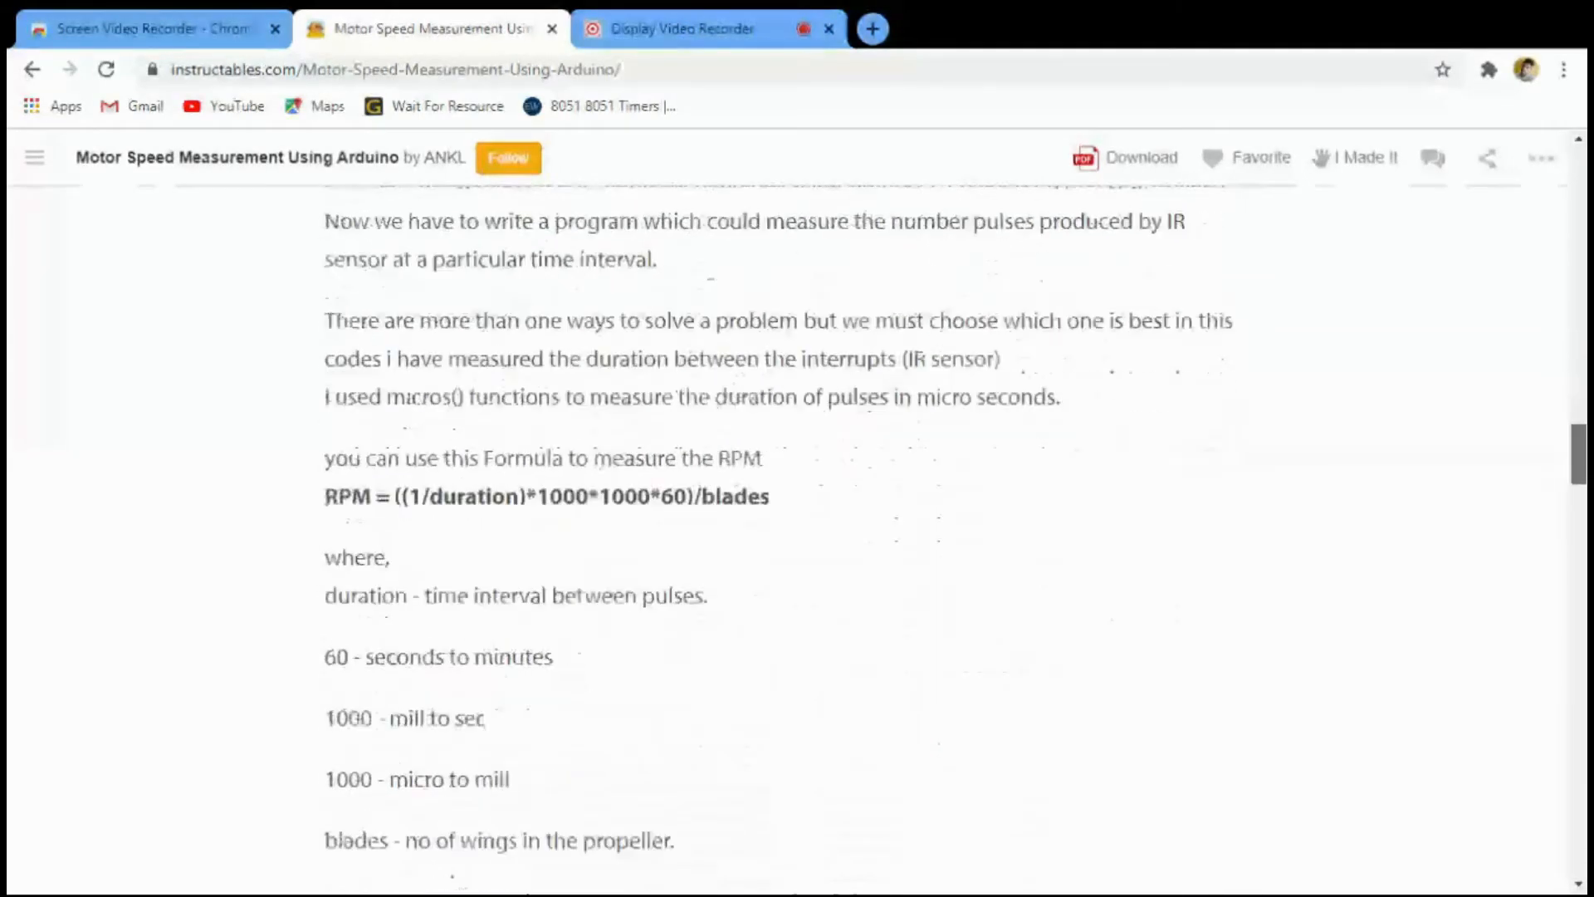
pyautogui.scroll(-3)
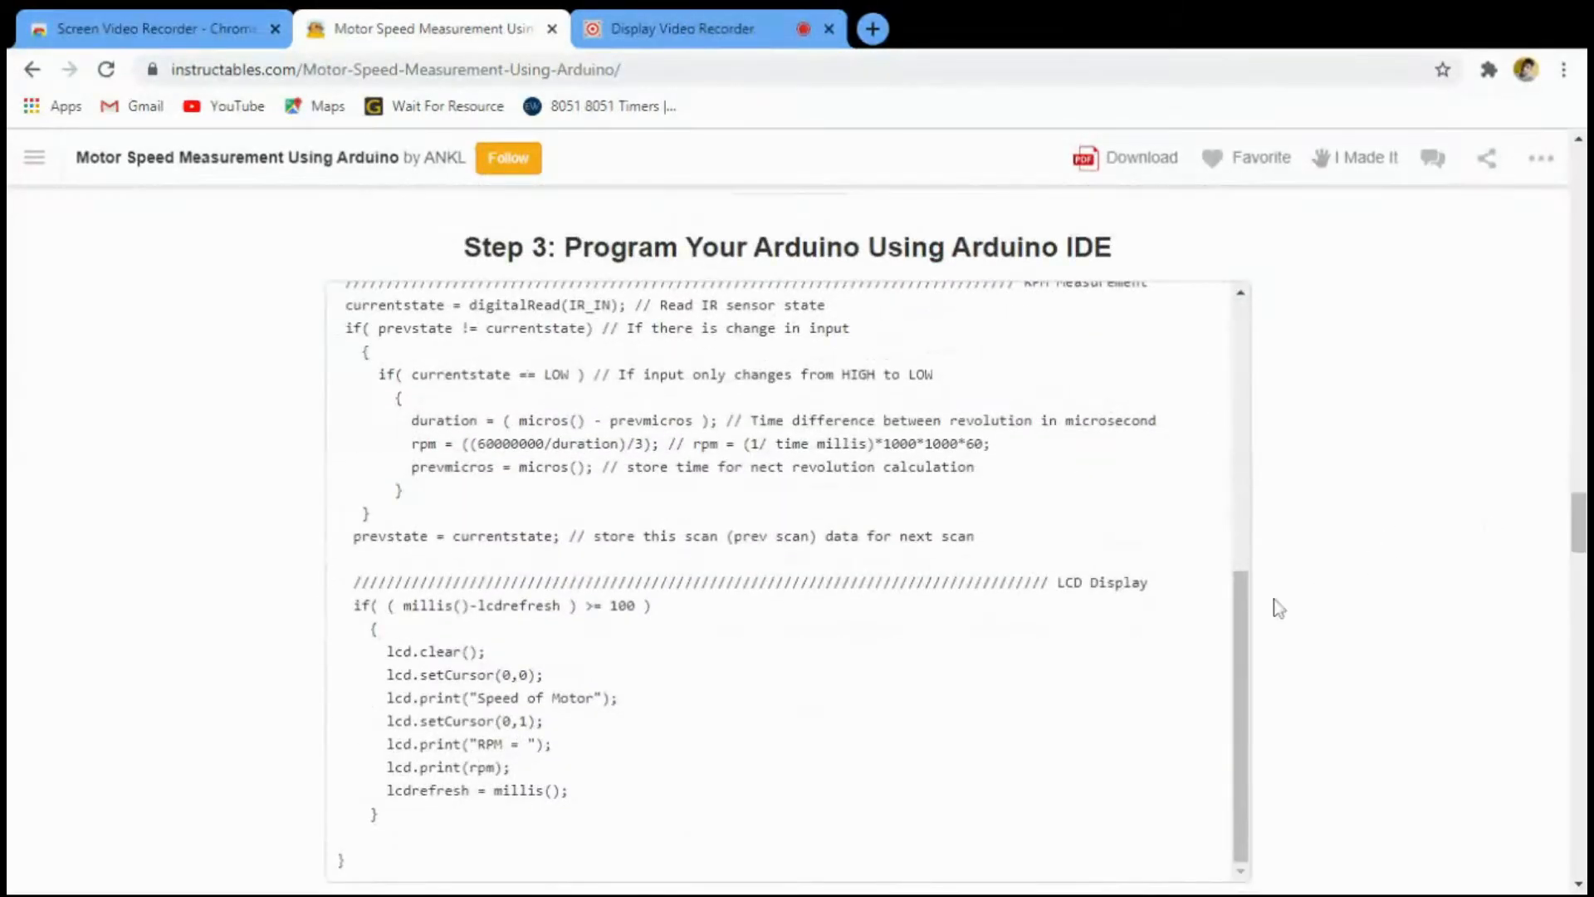
pyautogui.scroll(3)
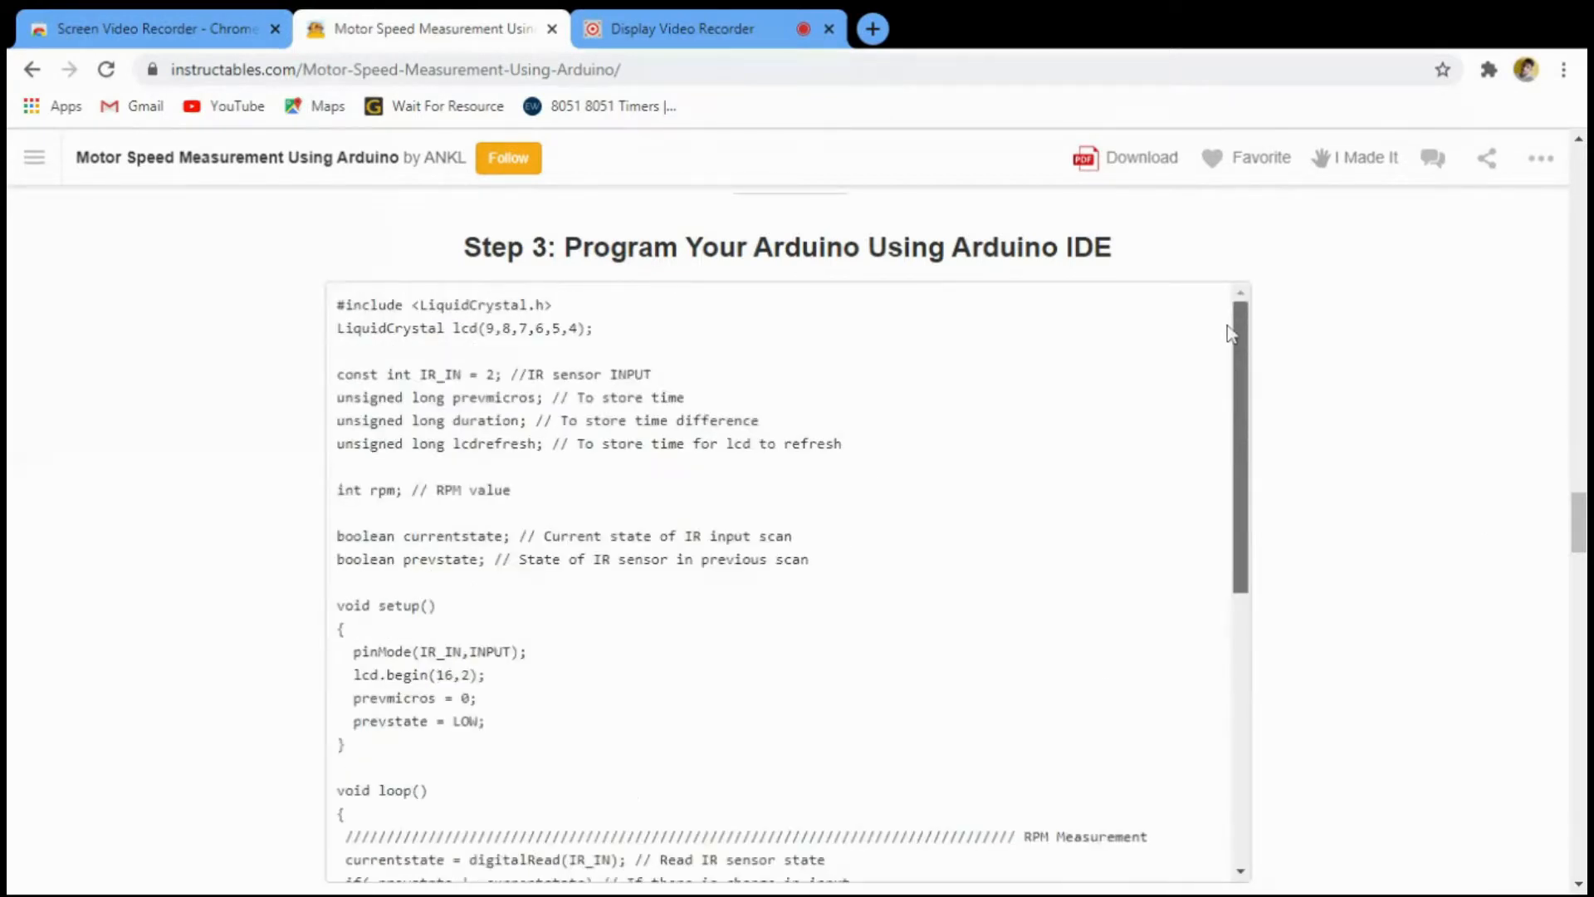
pyautogui.scroll(-3)
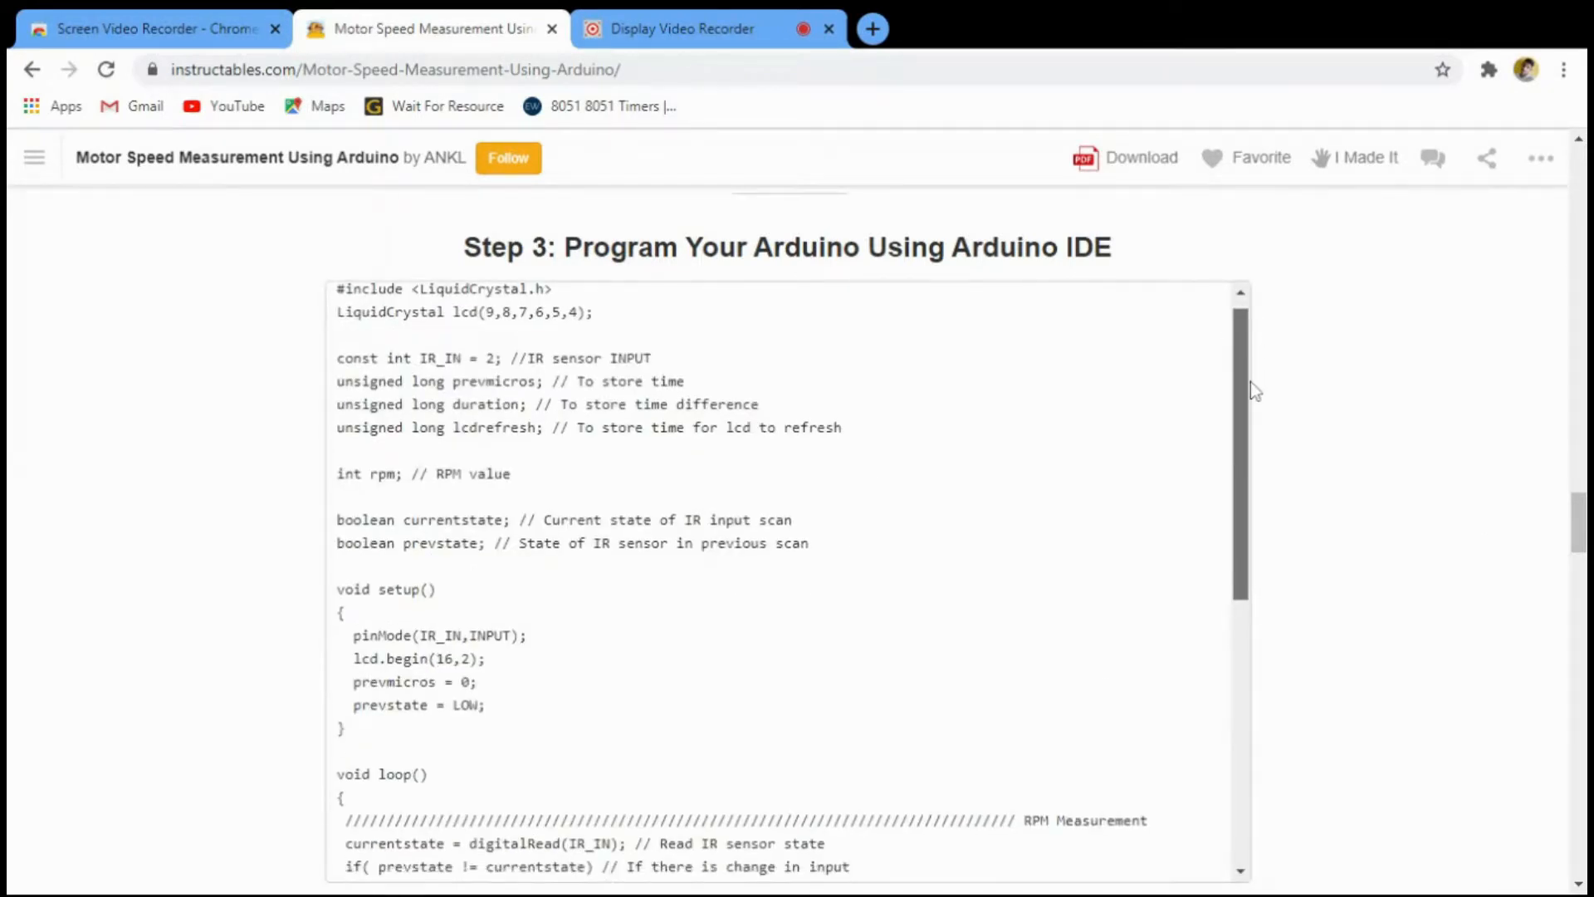
pyautogui.scroll(-3)
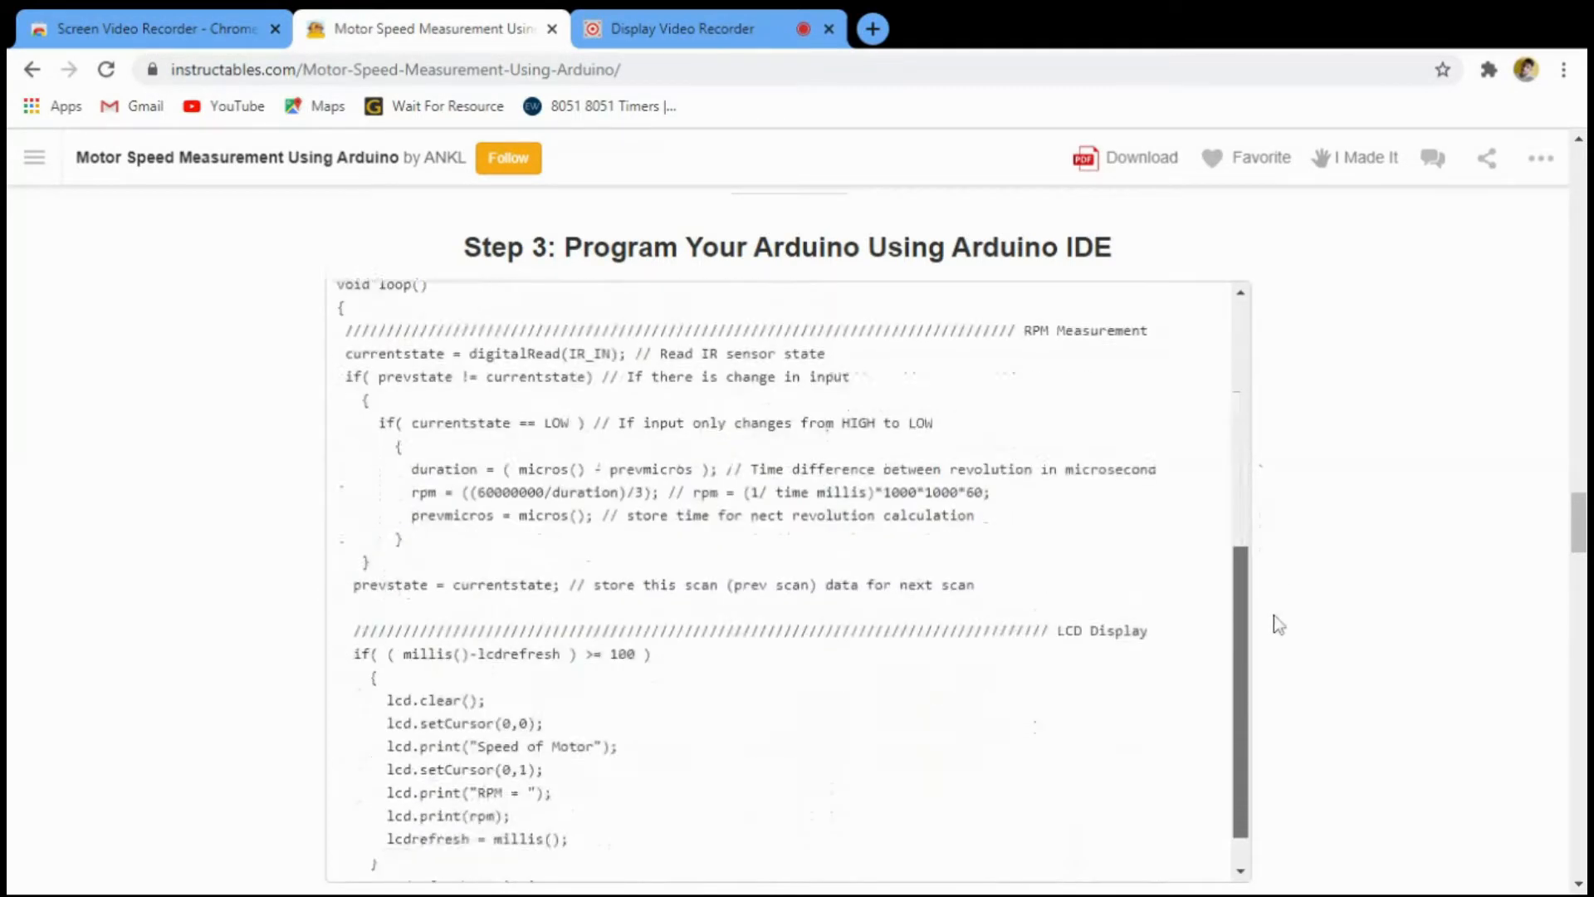
pyautogui.scroll(-3)
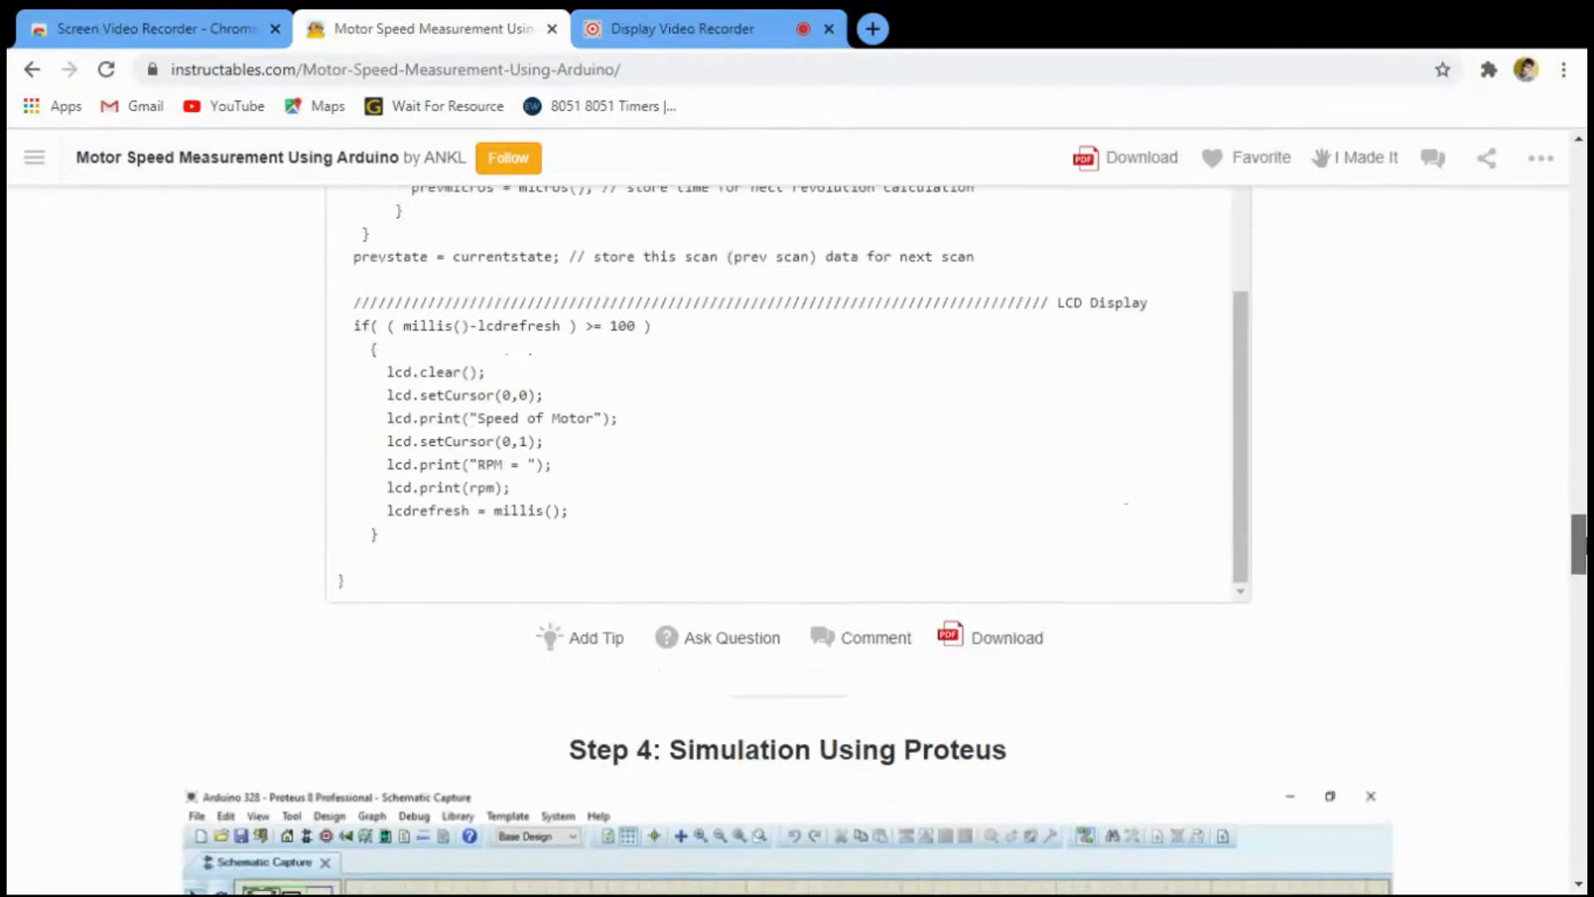
pyautogui.scroll(-3)
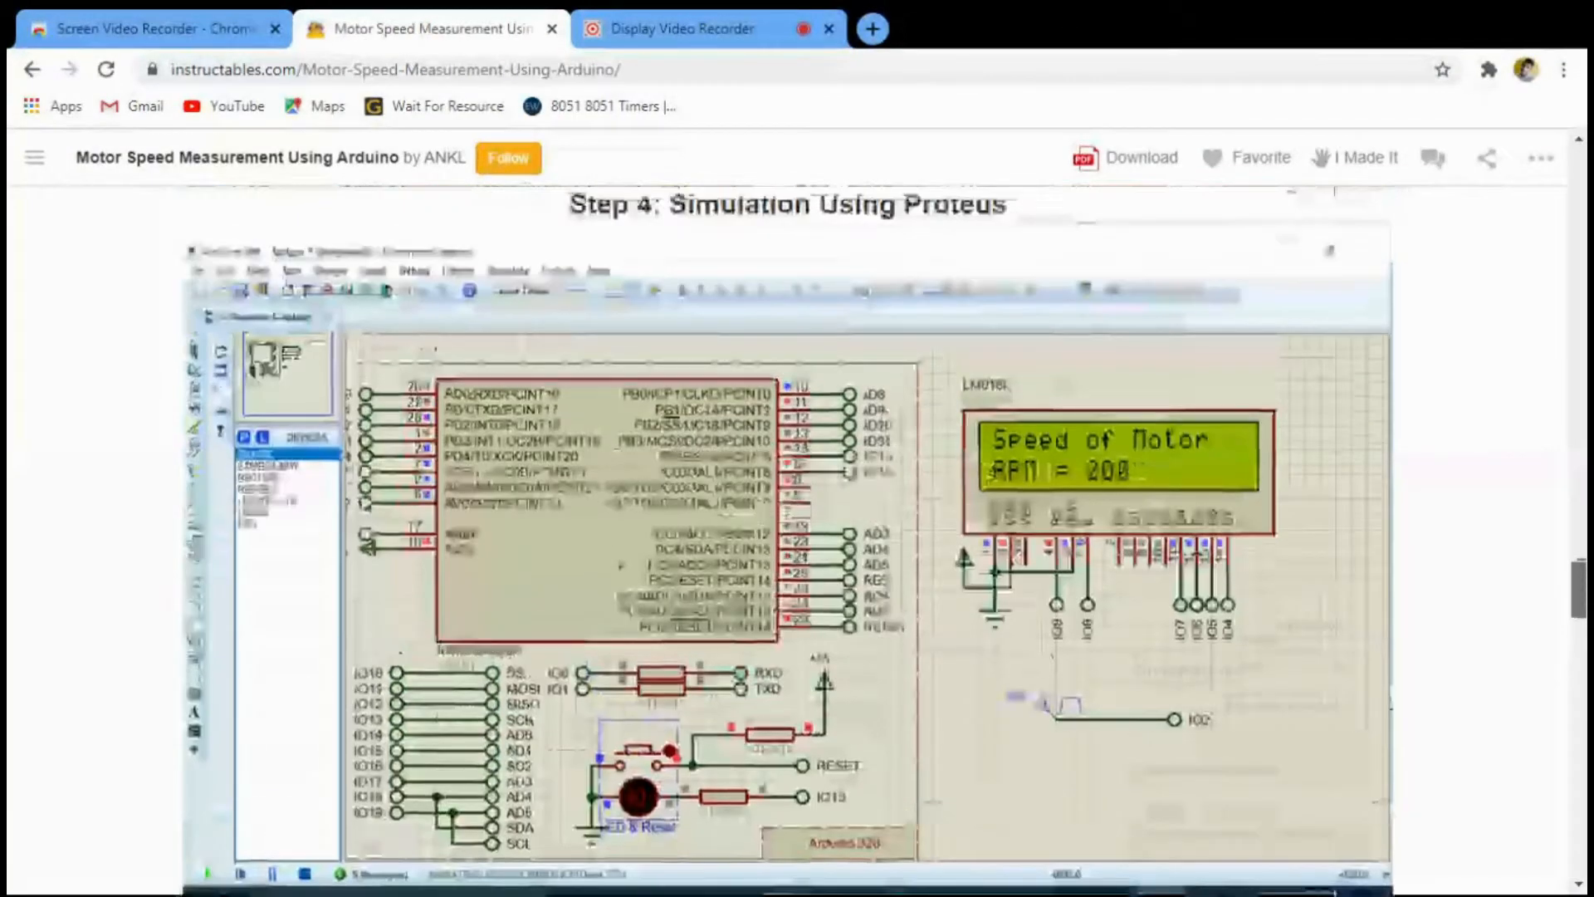
pyautogui.scroll(-3)
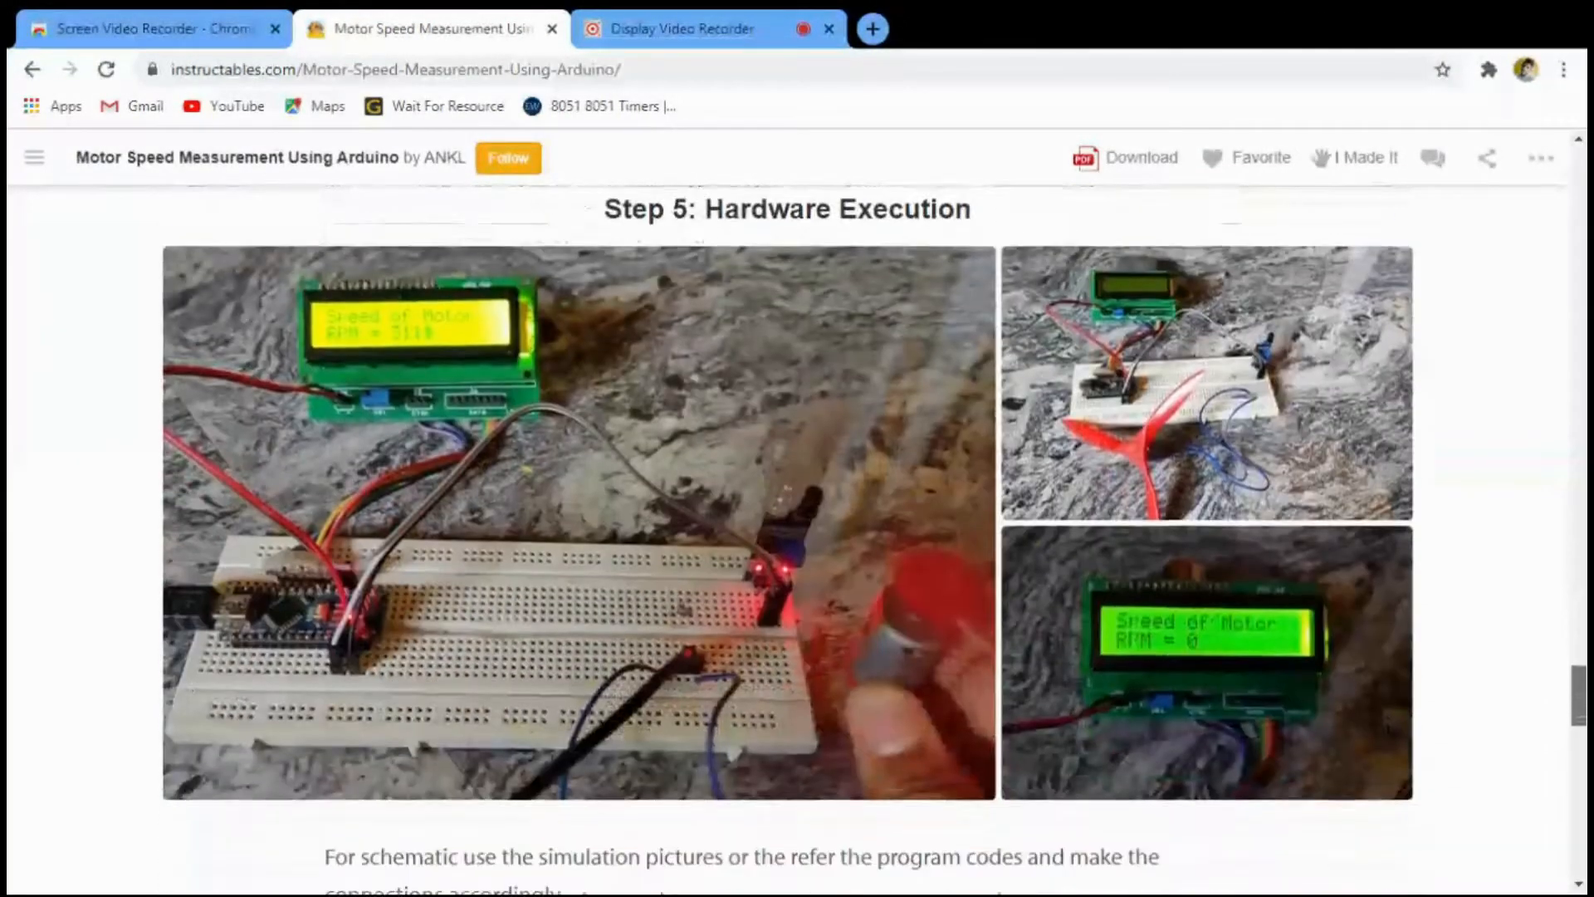
pyautogui.scroll(-3)
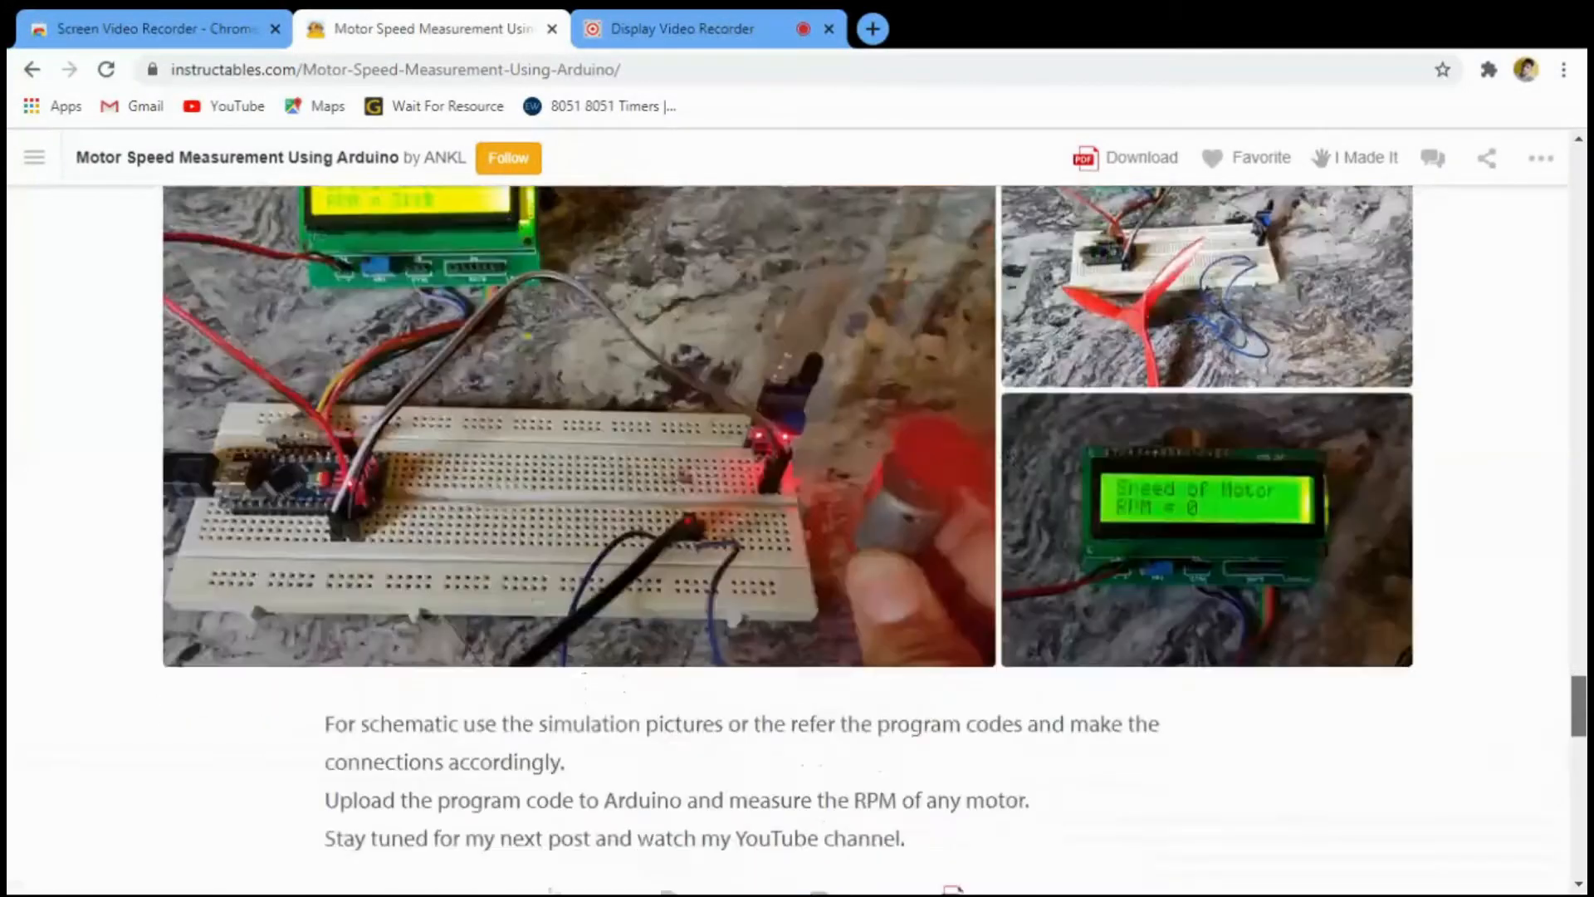
pyautogui.scroll(3)
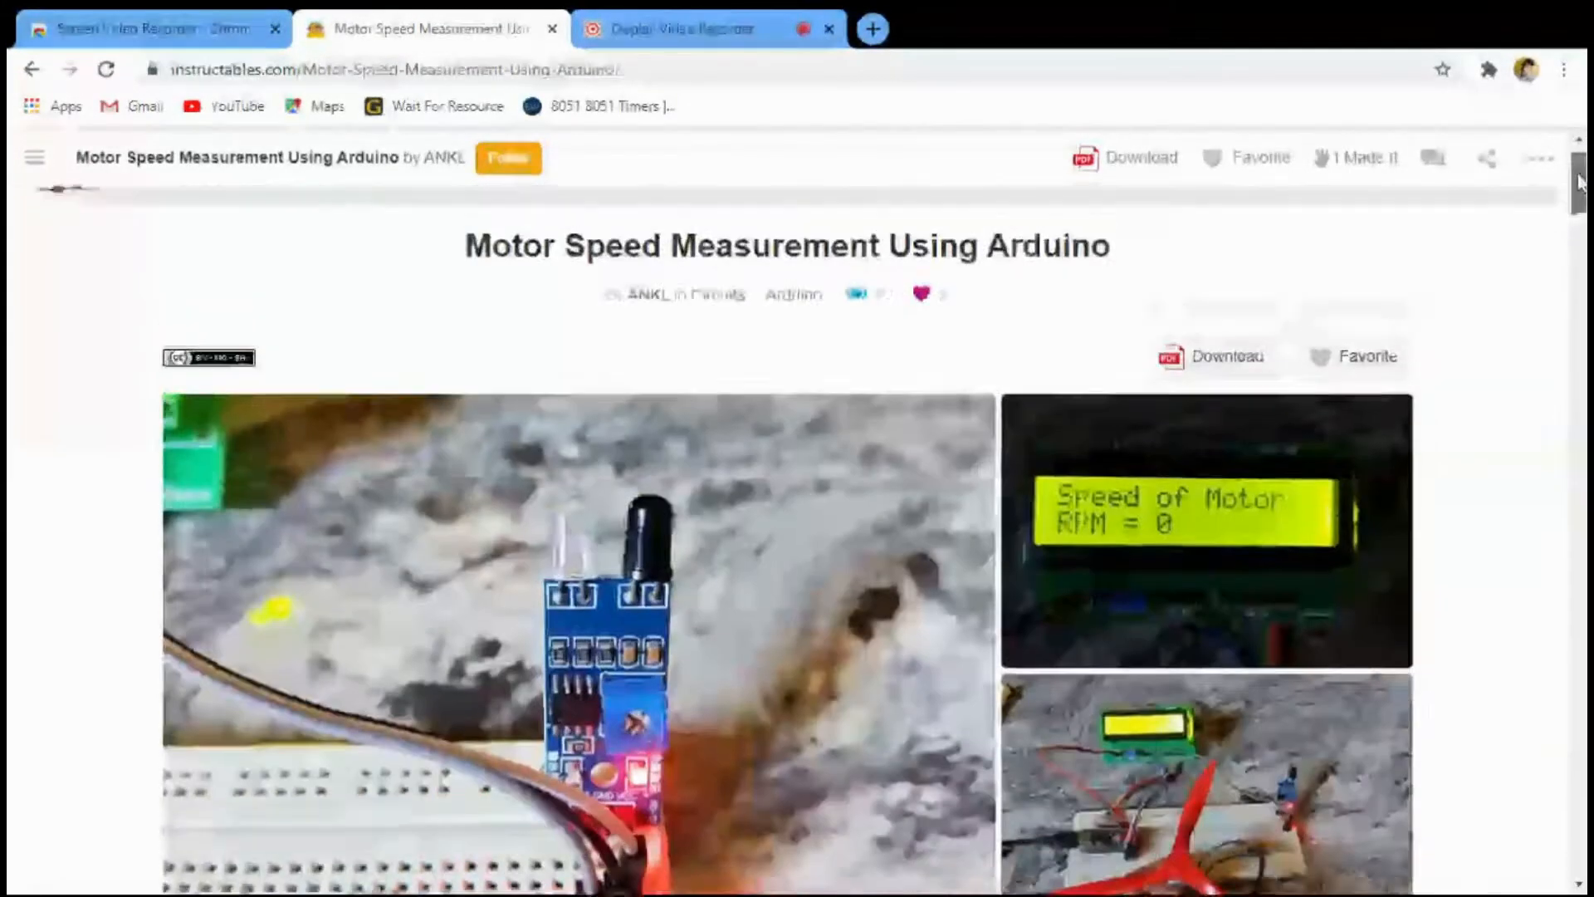